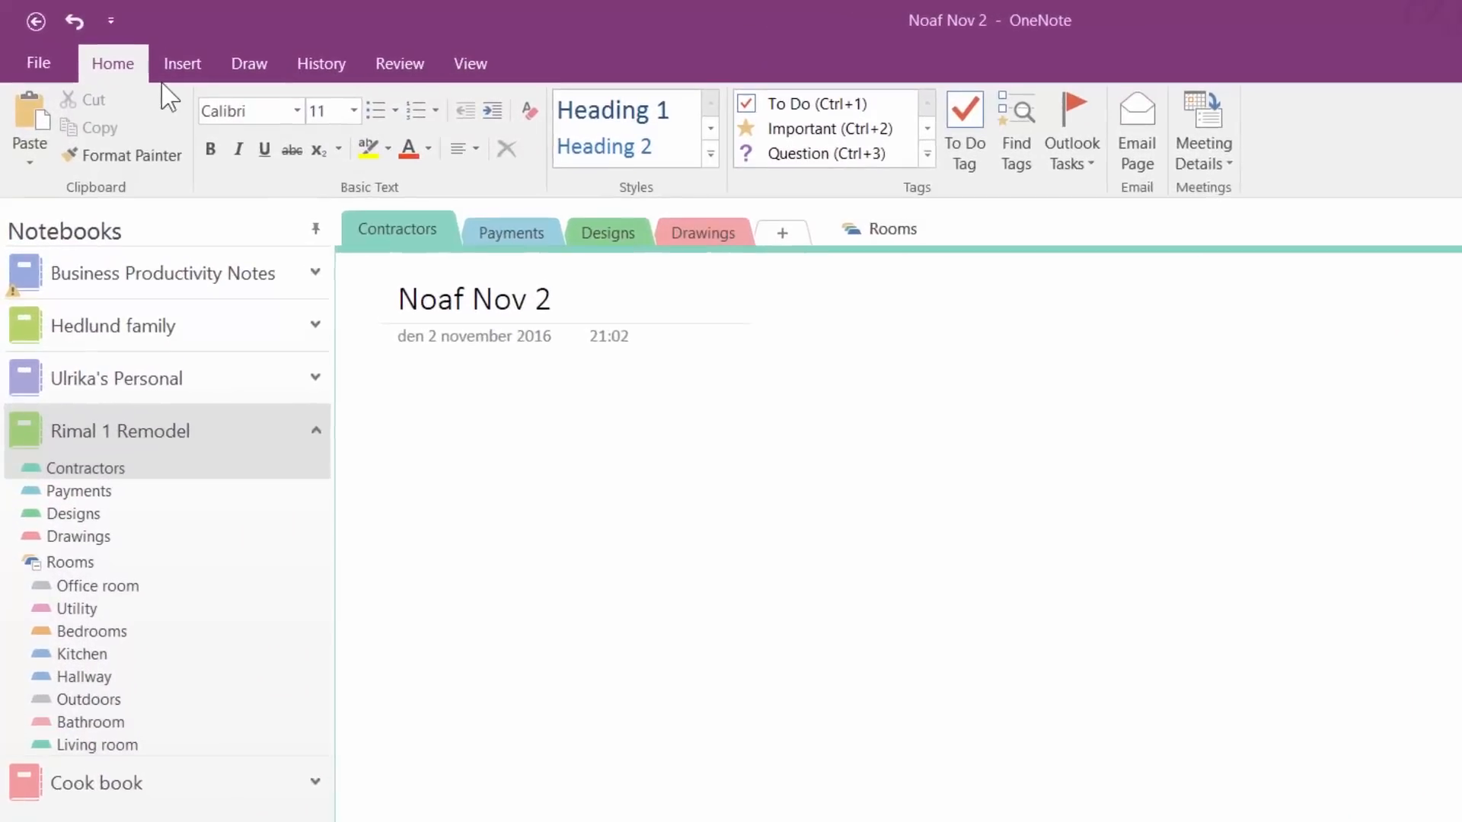
# Insert the 'Final offer – HEDLUND RESIDENCE Nov 2' PDF as a file printout into the page.
pyautogui.click(181, 64)
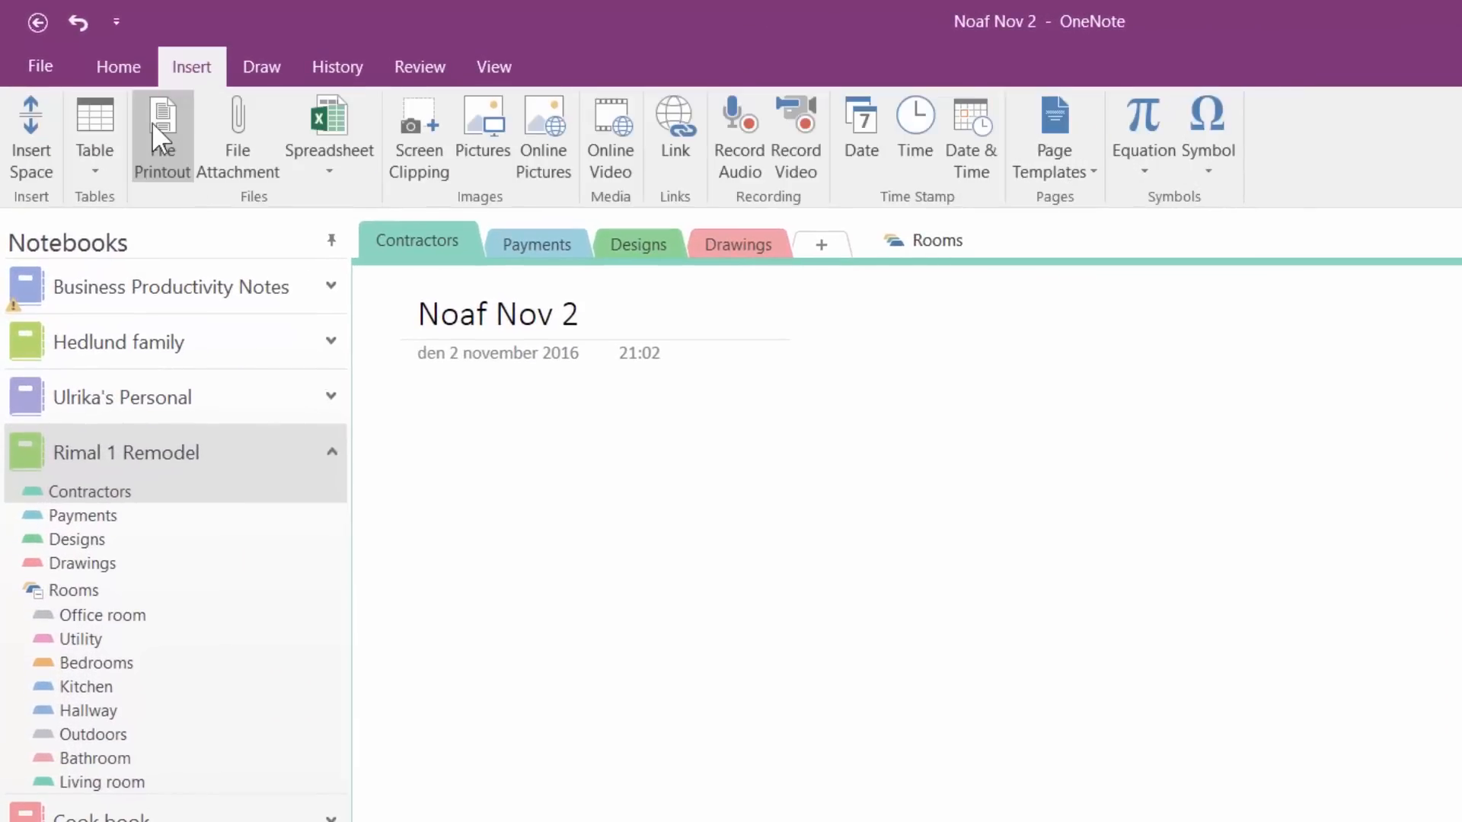
pyautogui.click(162, 135)
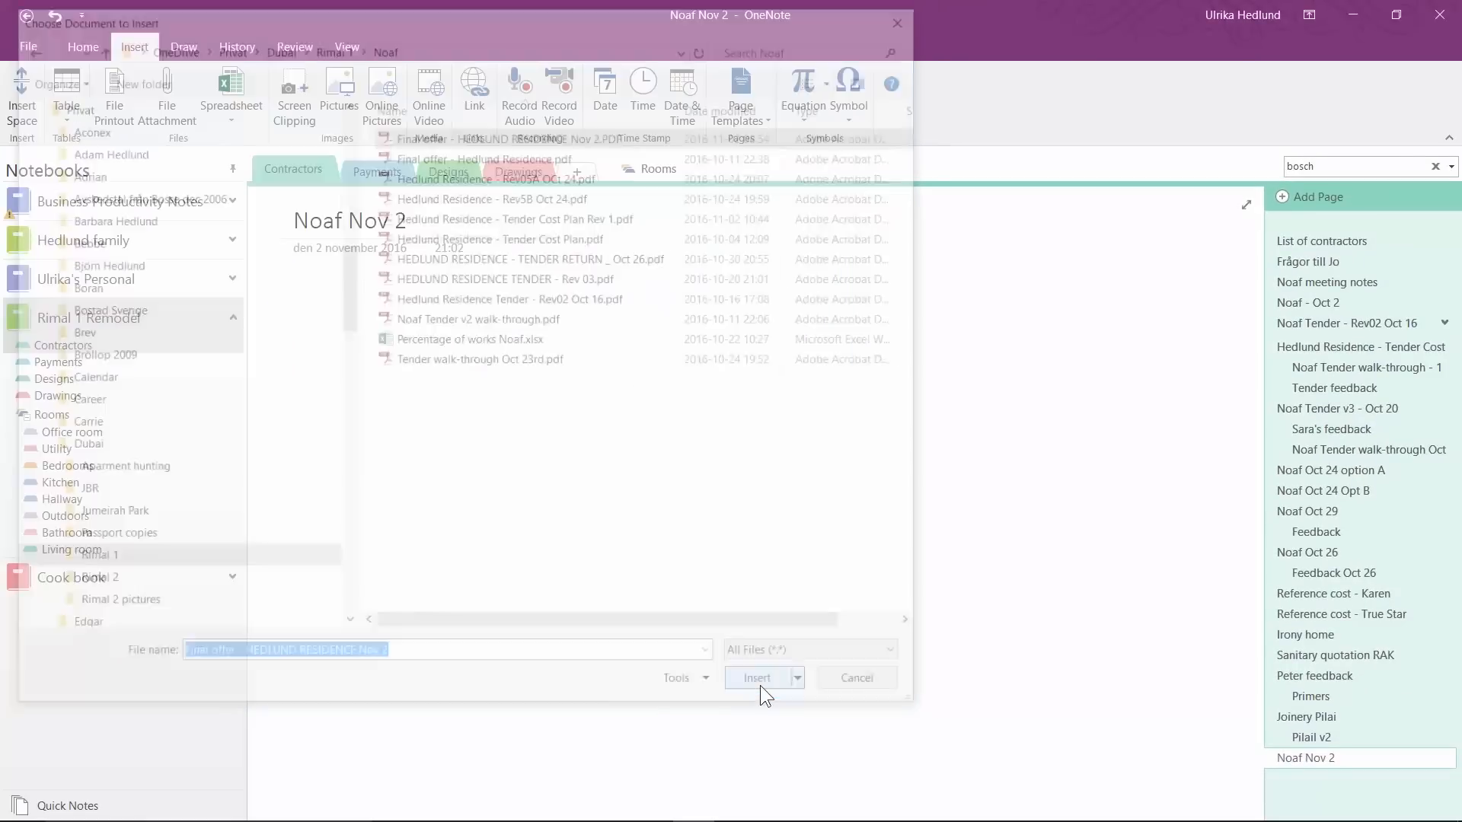
pyautogui.click(757, 677)
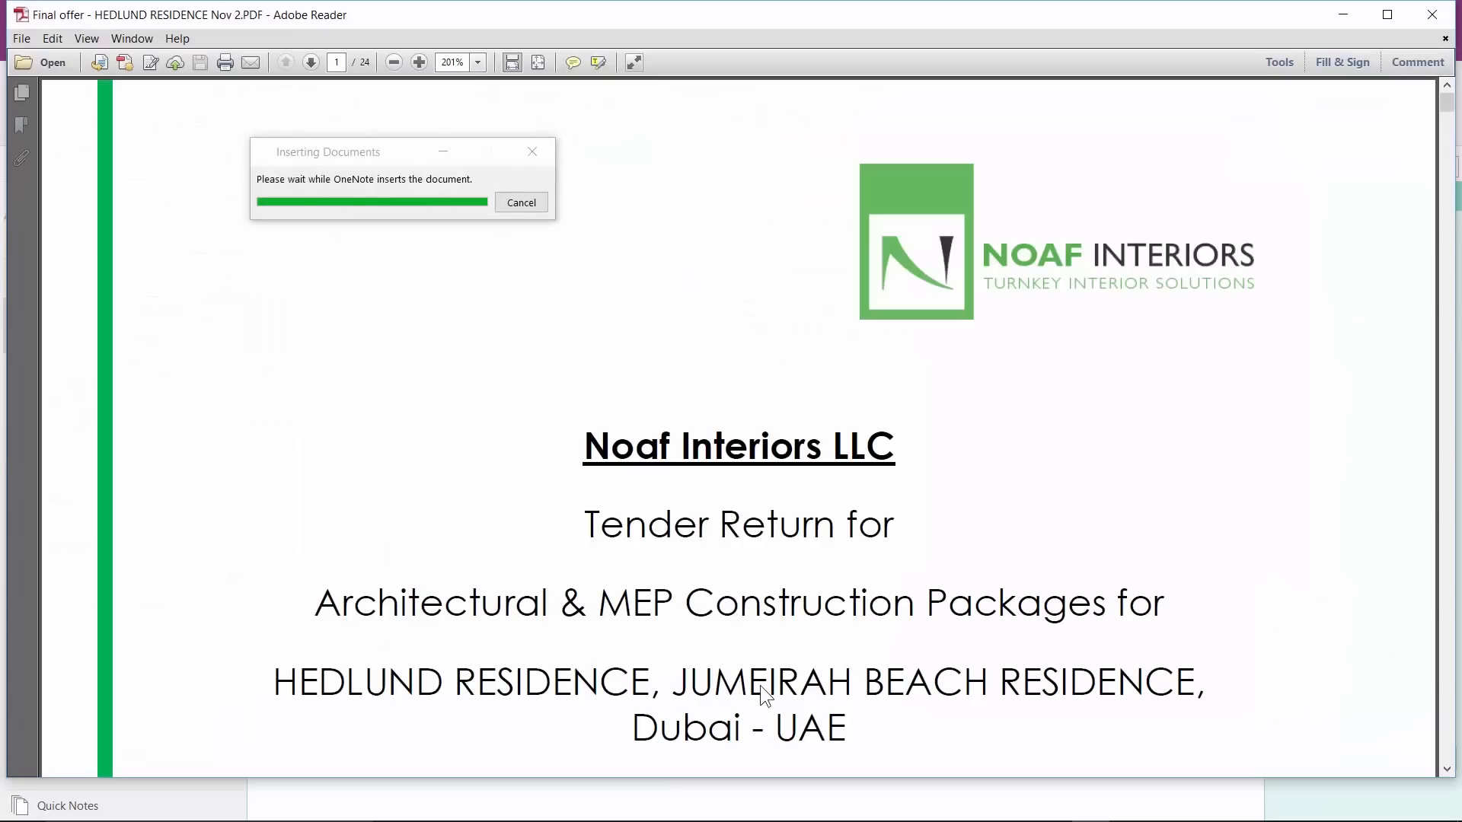